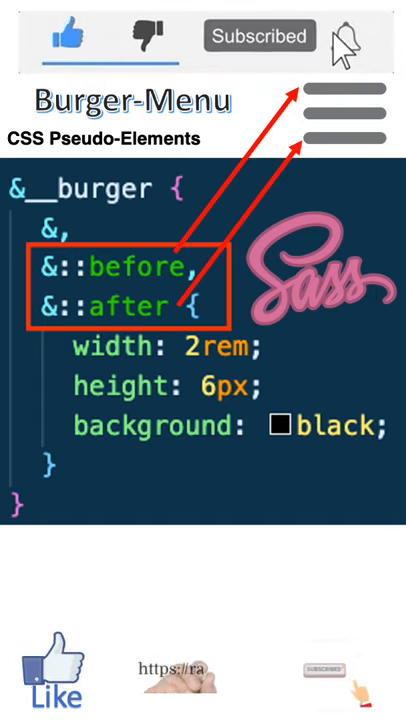
Insert a blank line just inside the &__burger rule's opening brace.
left_click(259, 37)
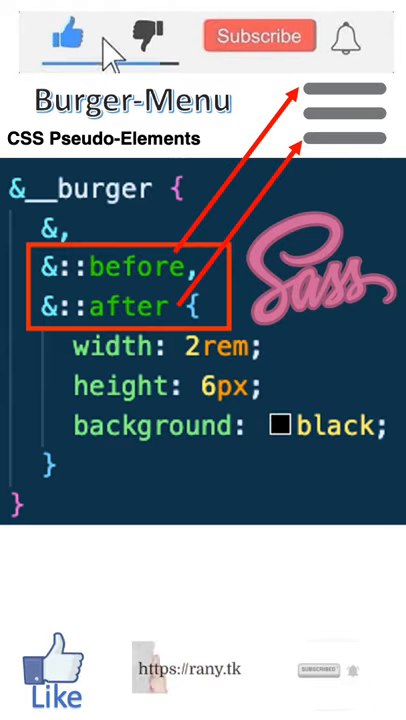
left_click(259, 37)
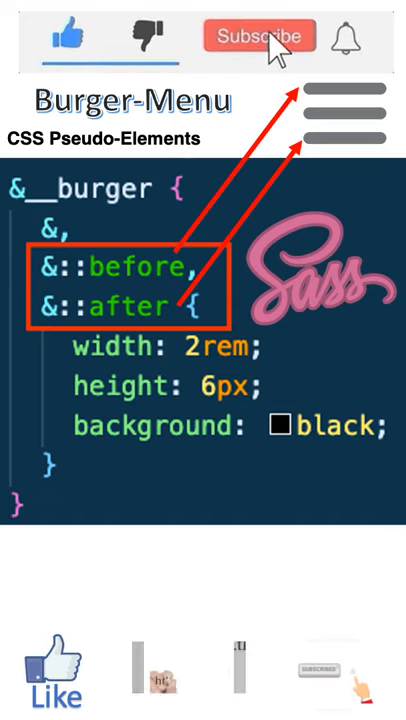
left_click(259, 36)
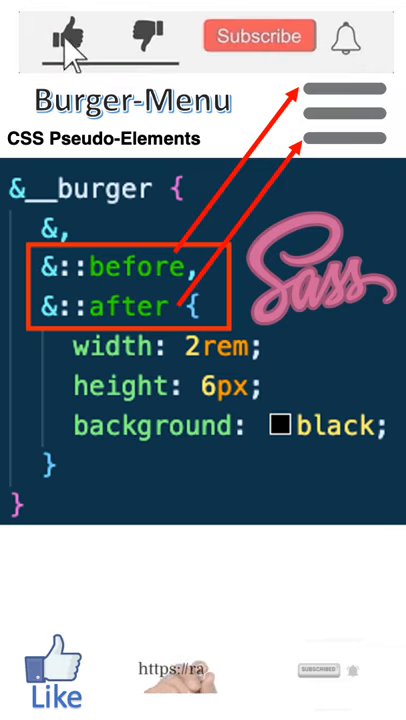
left_click(259, 36)
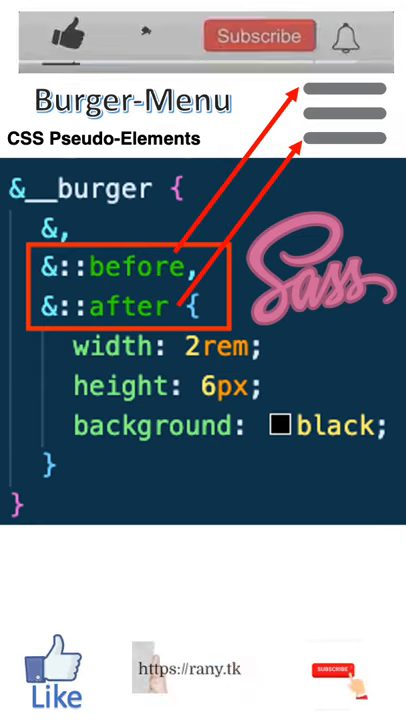
left_click(64, 36)
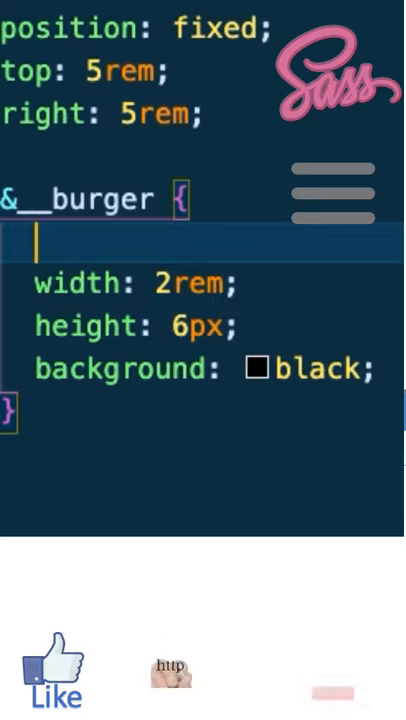
Type the selector list '&, &::before, &::after {' so the burger line styles apply to all three.
type("&,")
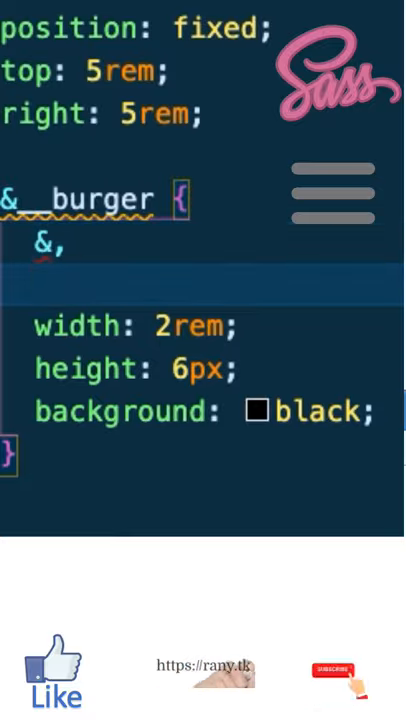
type("::")
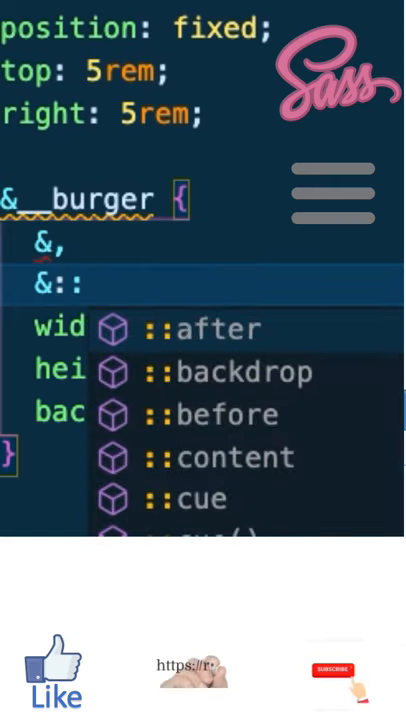
type("before,")
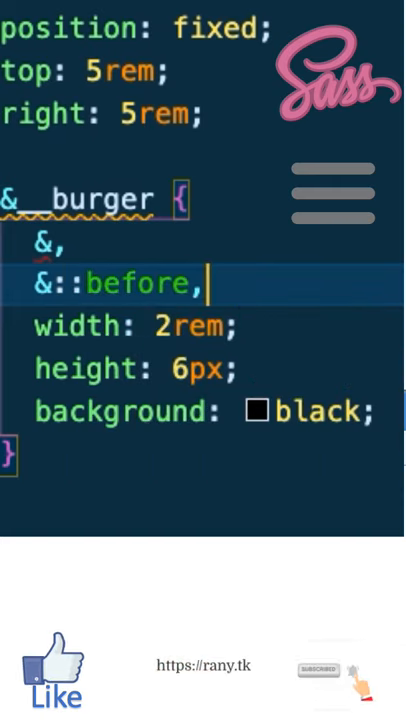
type("&")
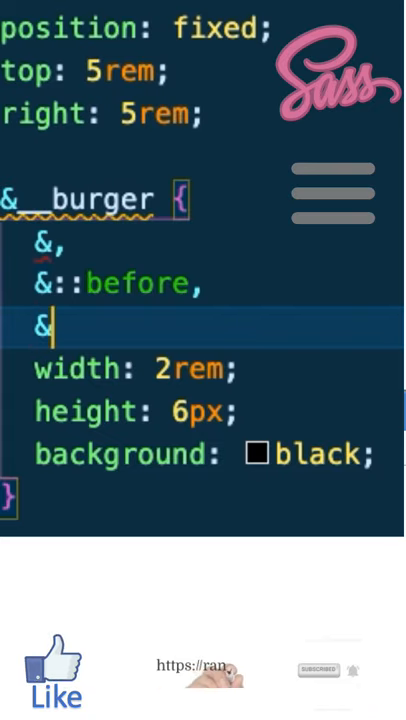
type("::after")
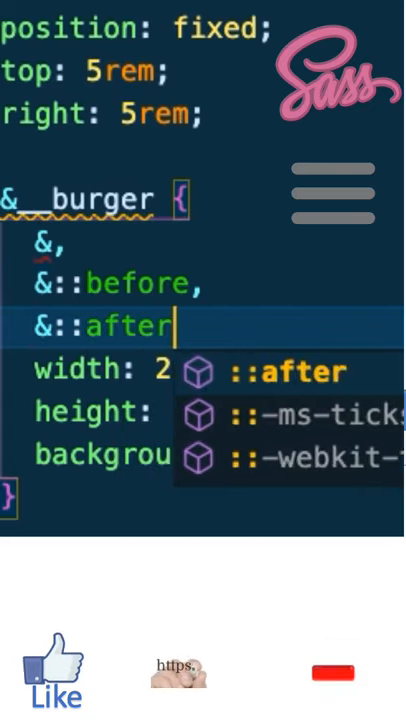
type("{")
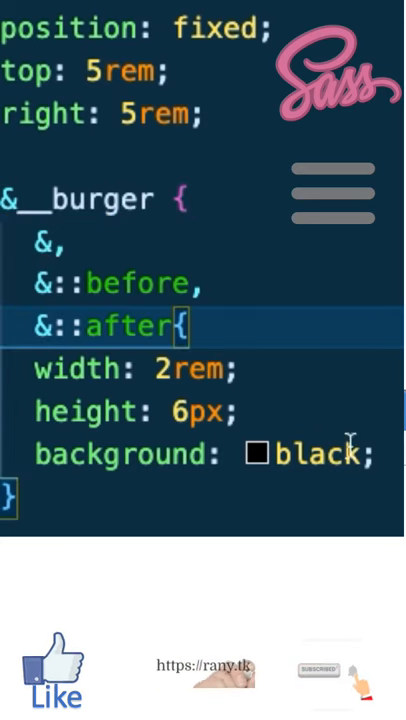
scroll("down", 3)
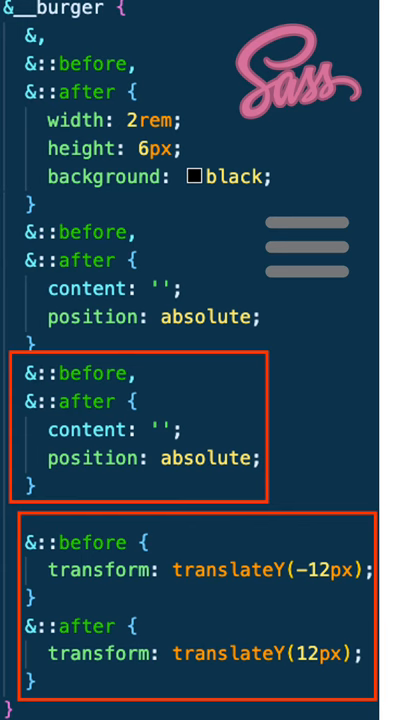